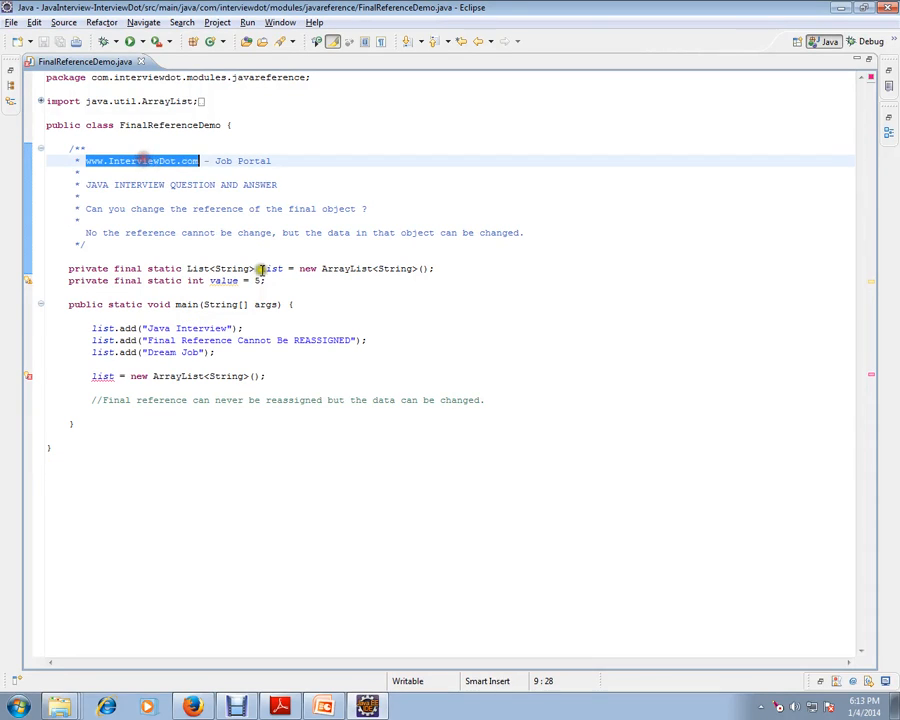
pyautogui.moveTo(328, 376)
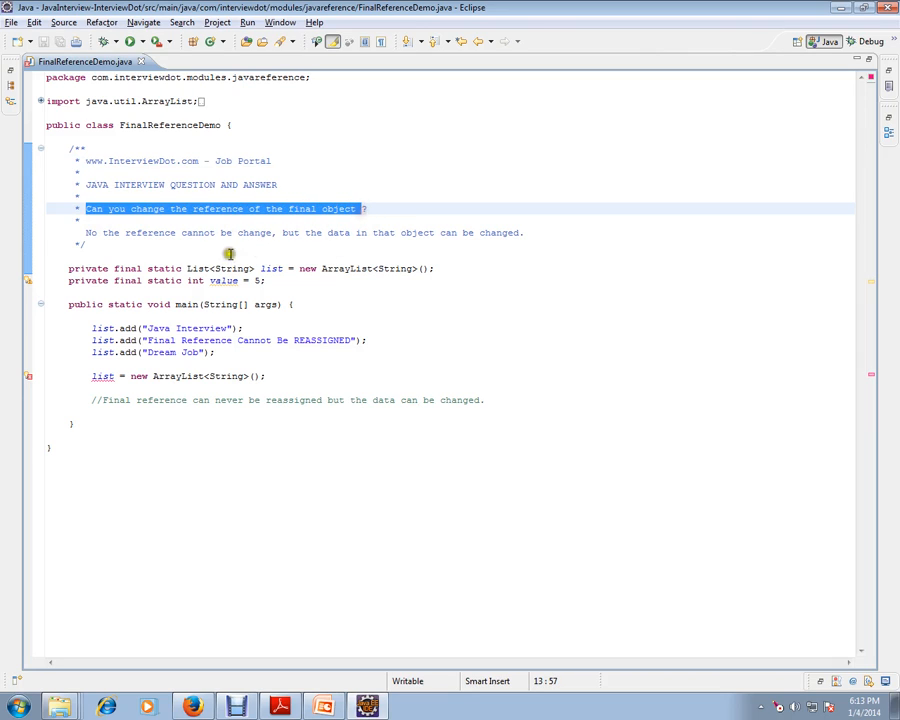
pyautogui.moveTo(284, 248)
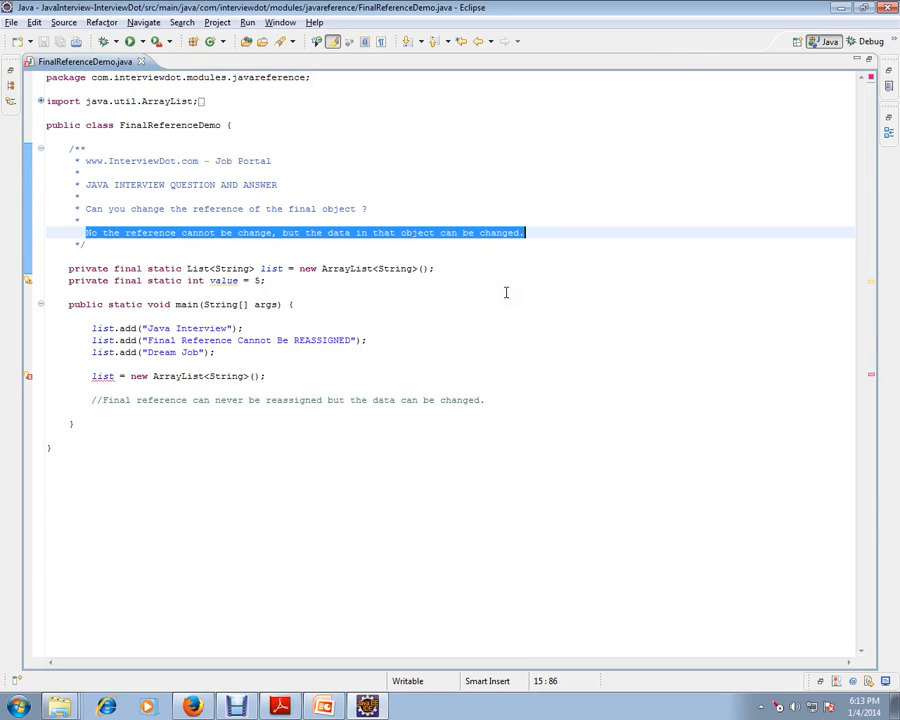
pyautogui.moveTo(292, 238)
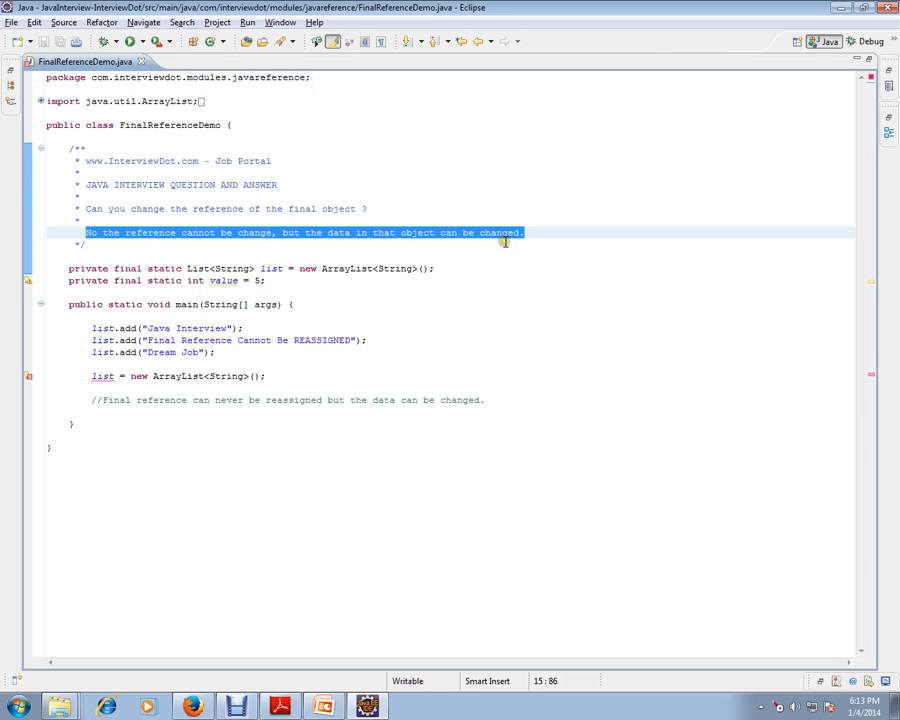
# - Highlight the final list variable and its uses, including the flagged reassignment in main
pyautogui.click(324, 304)
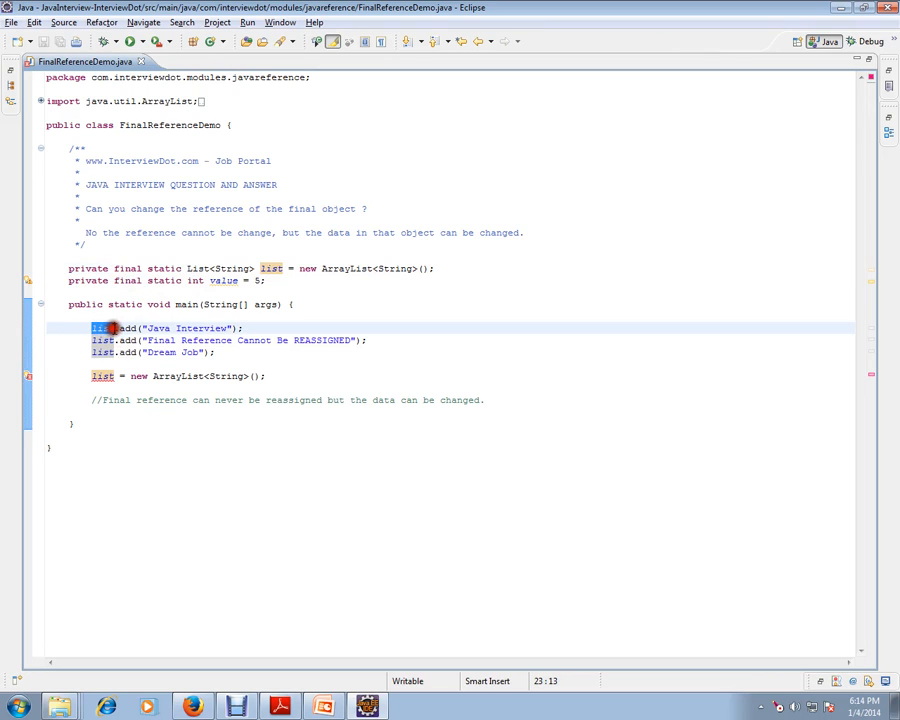
pyautogui.click(104, 340)
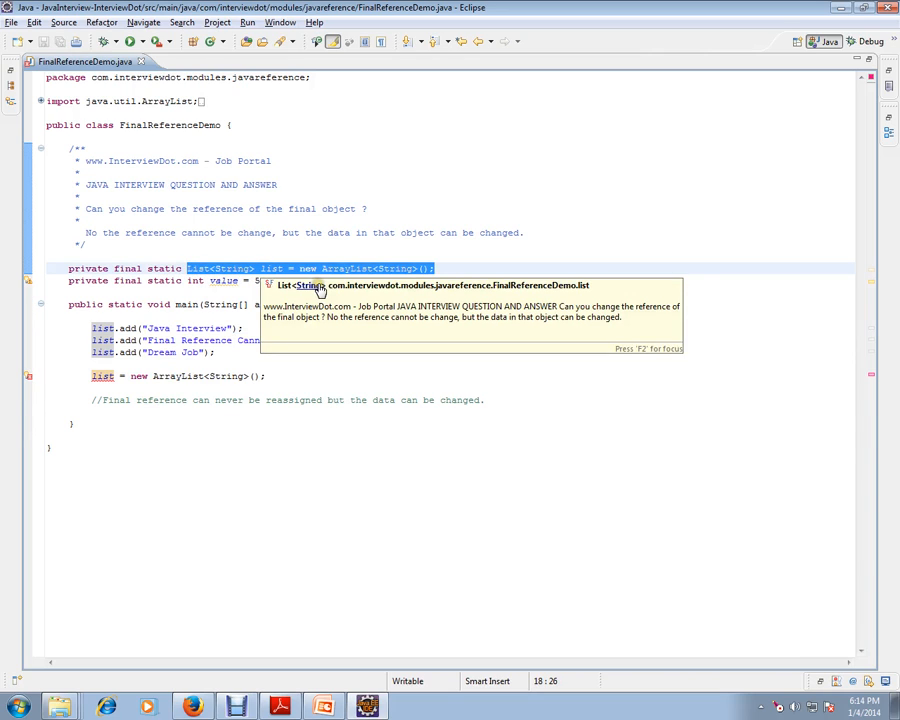
pyautogui.moveTo(308, 384)
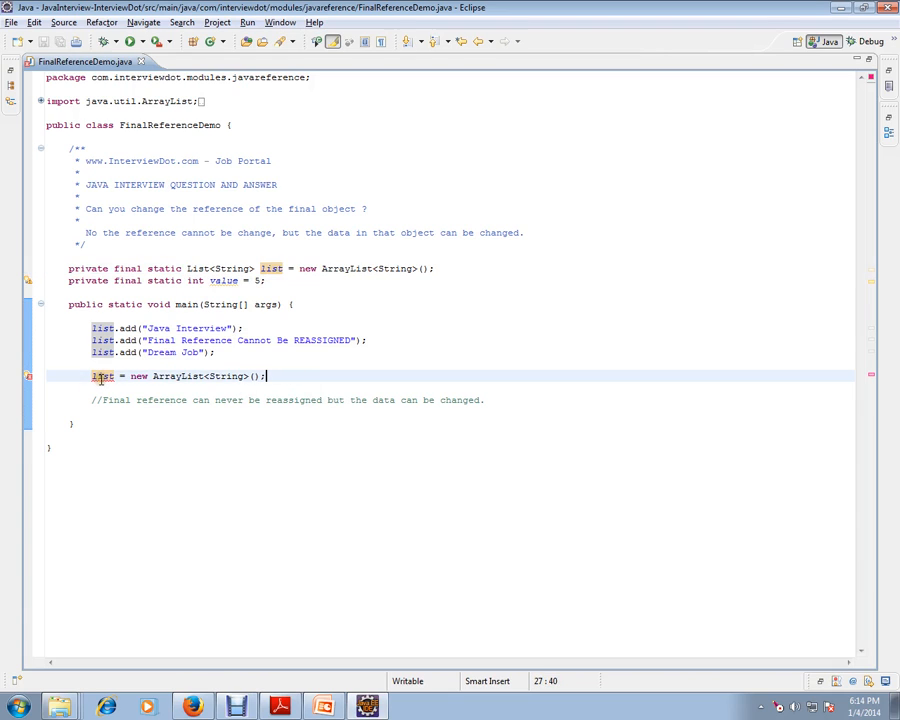
pyautogui.doubleClick(102, 376)
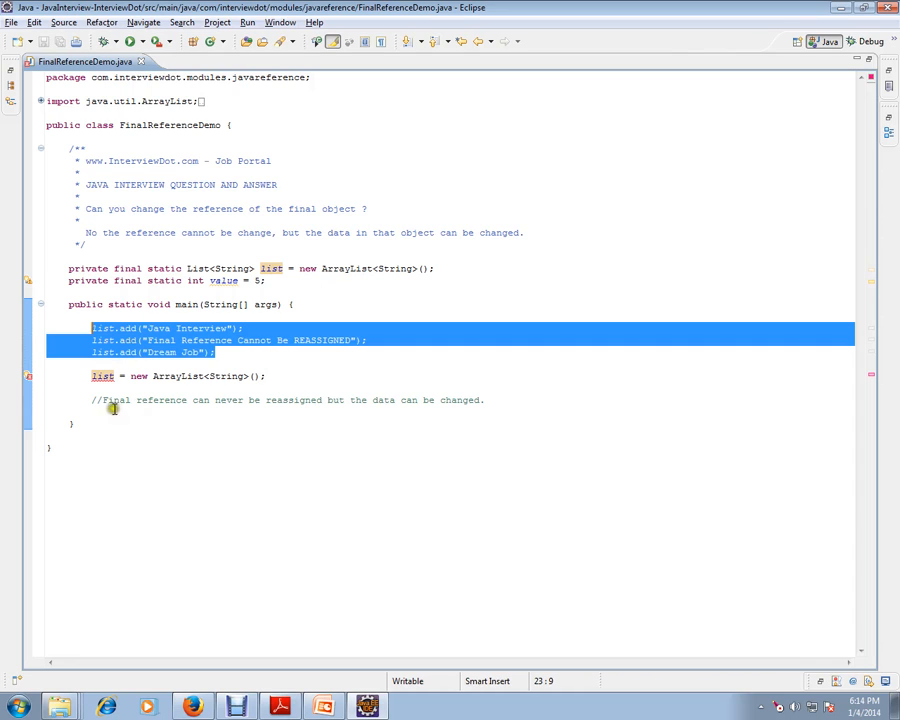
pyautogui.moveTo(254, 400)
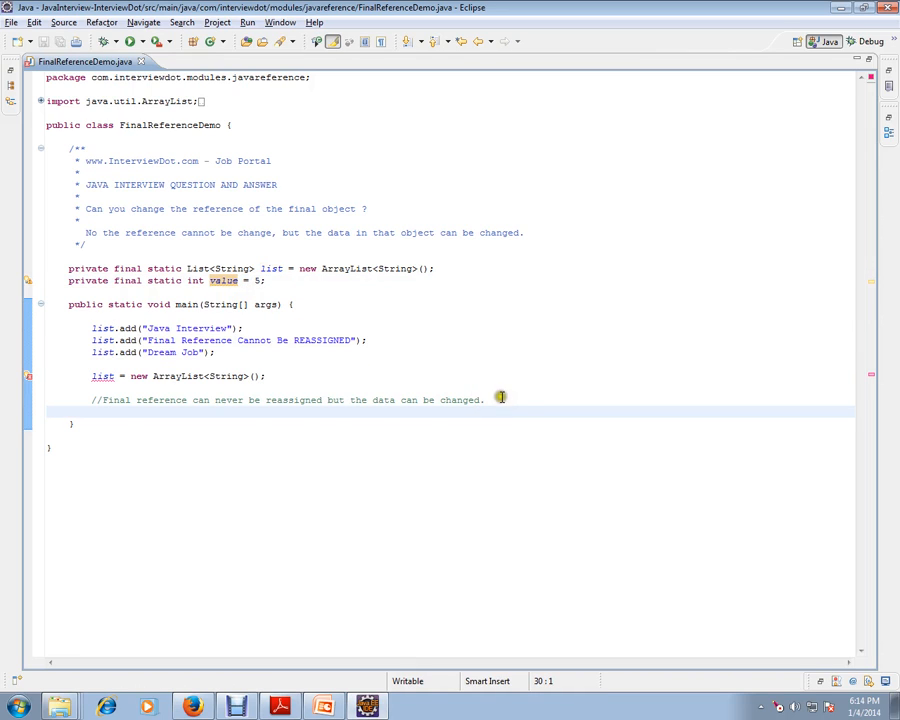
# - End main with a reassignment of the final value field, which Eclipse marks as an error
pyautogui.write('v')
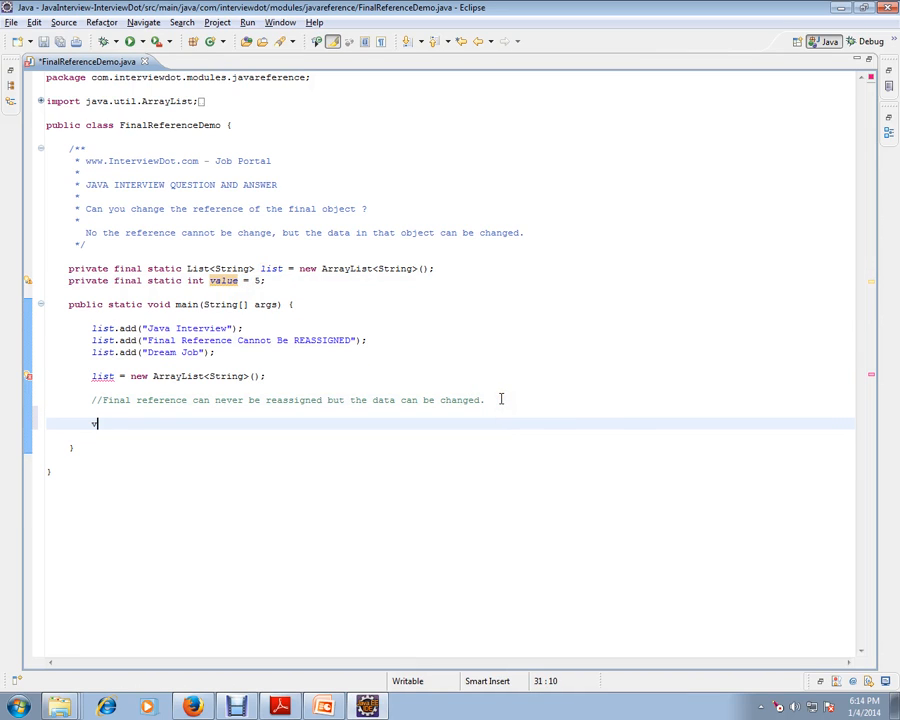
pyautogui.write('alue =')
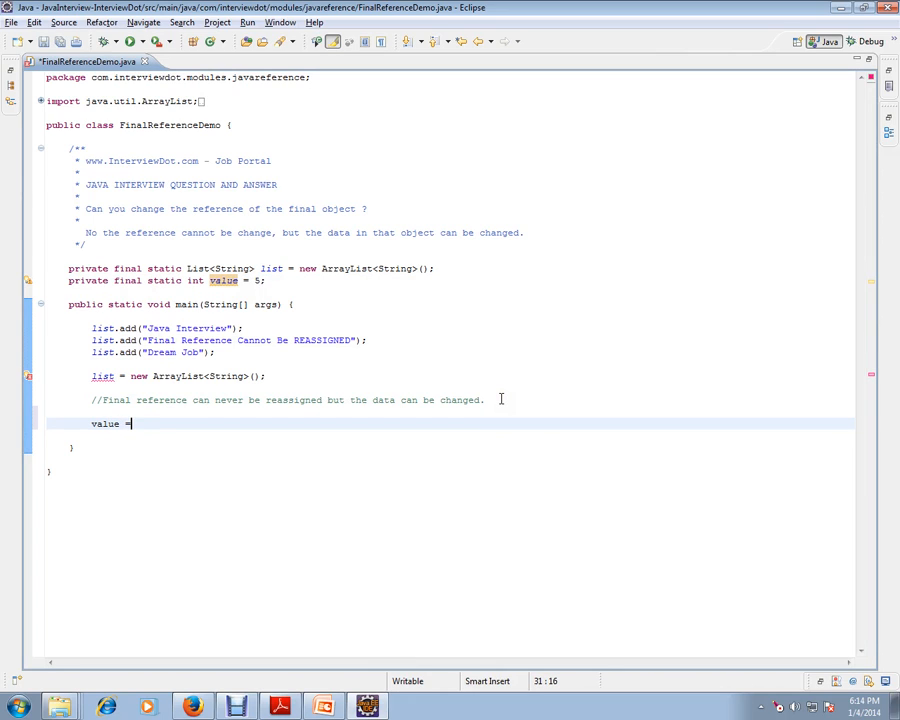
pyautogui.write('2;')
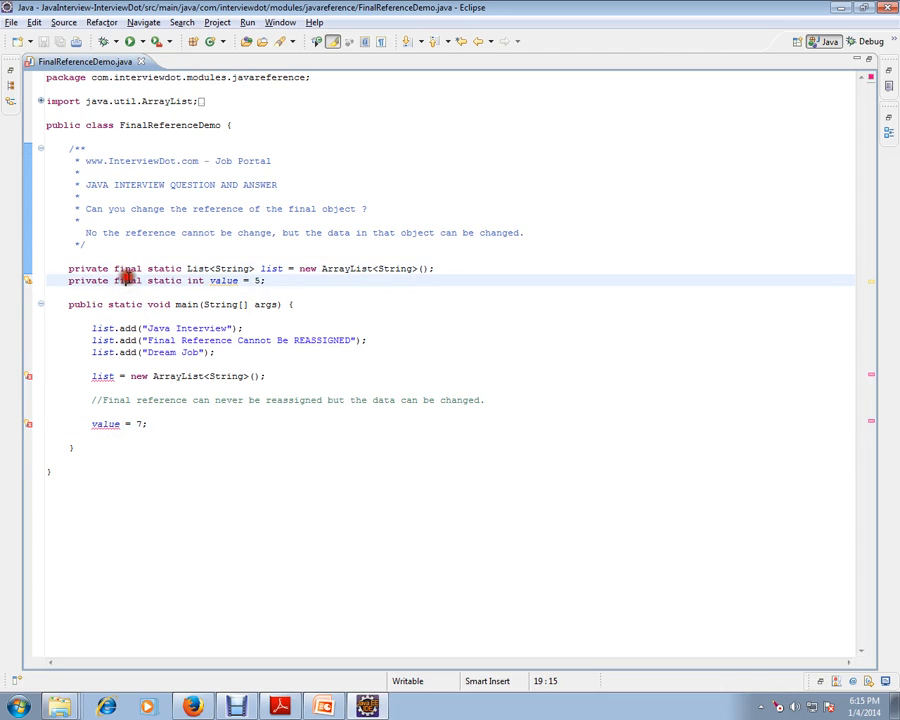
pyautogui.doubleClick(128, 268)
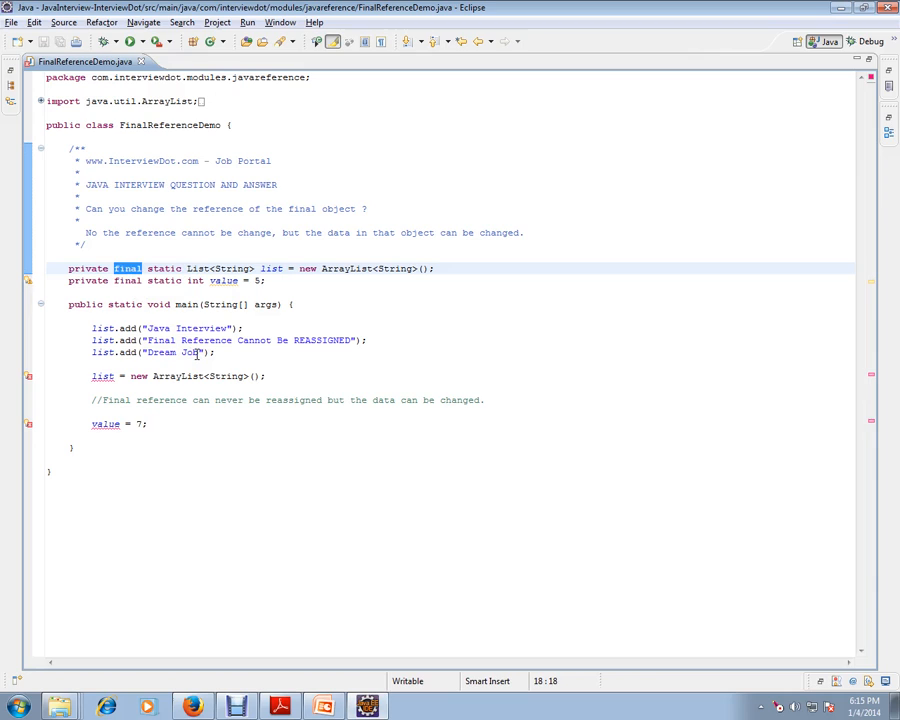
pyautogui.moveTo(260, 424)
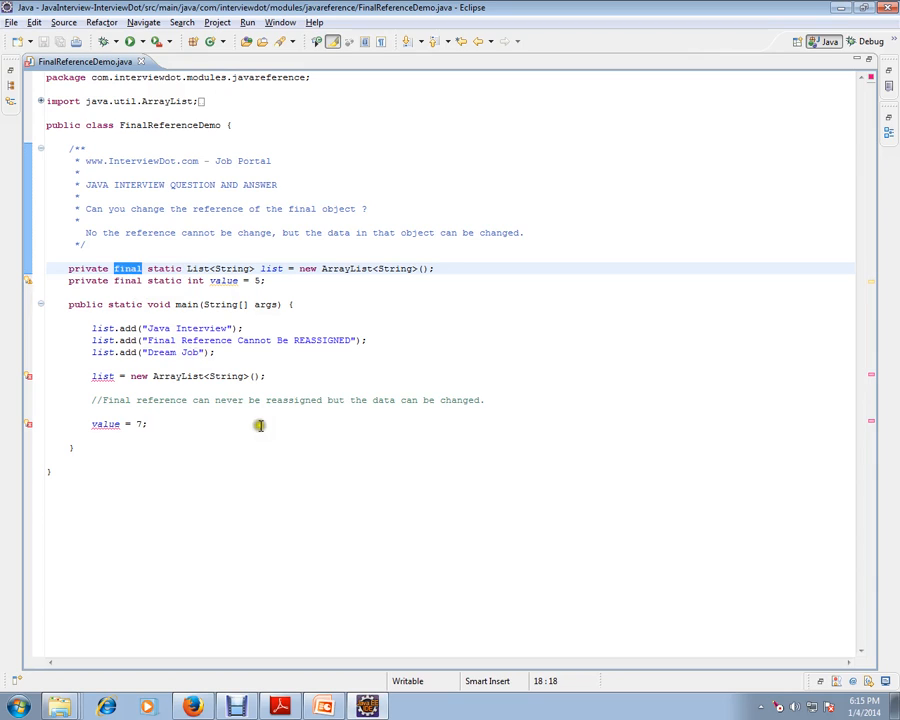
pyautogui.moveTo(238, 496)
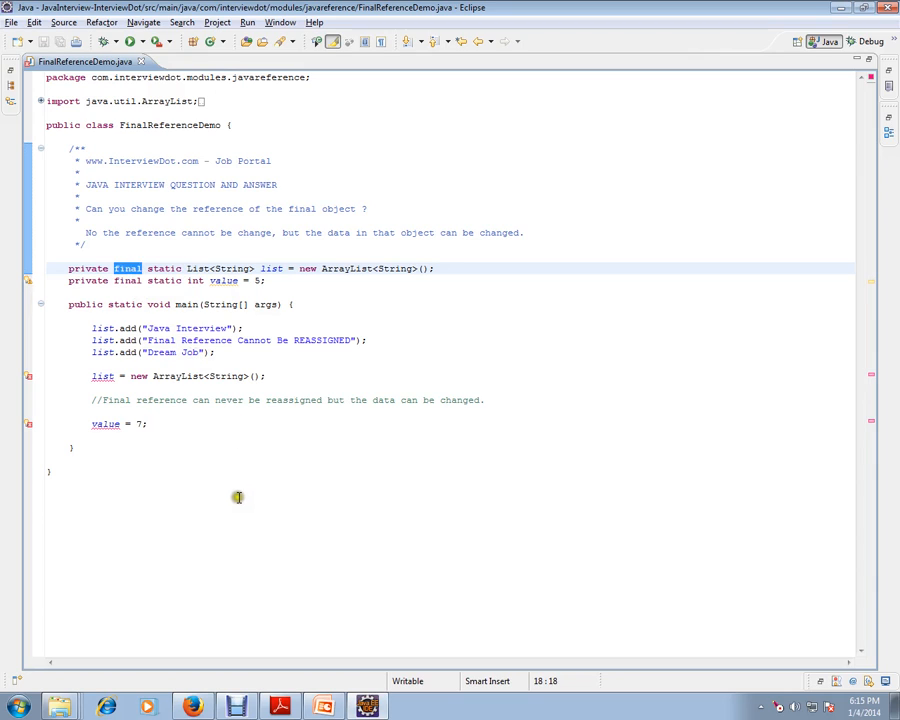
pyautogui.moveTo(232, 560)
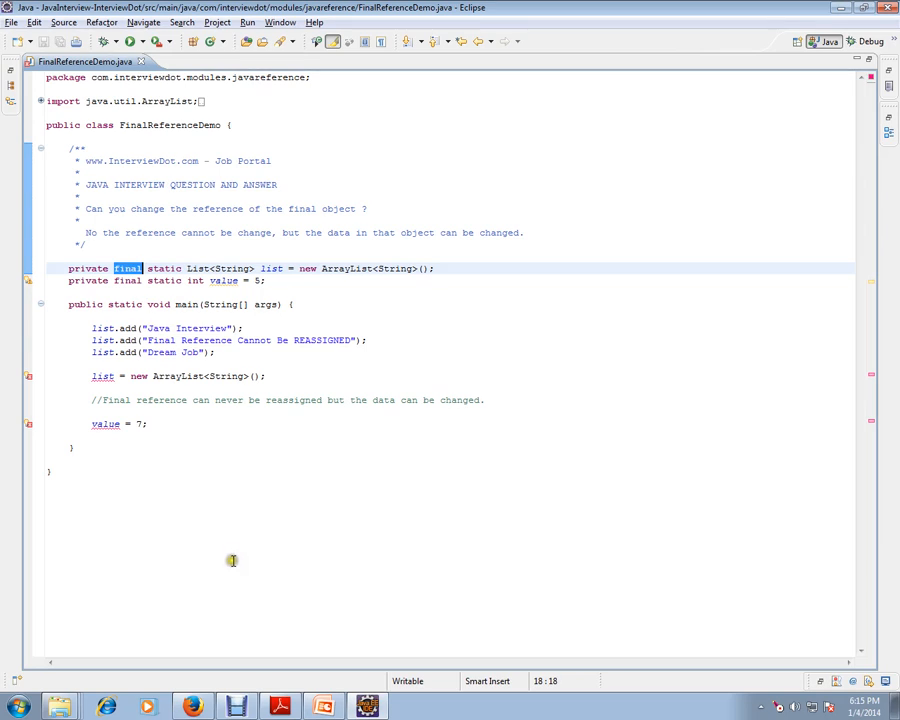